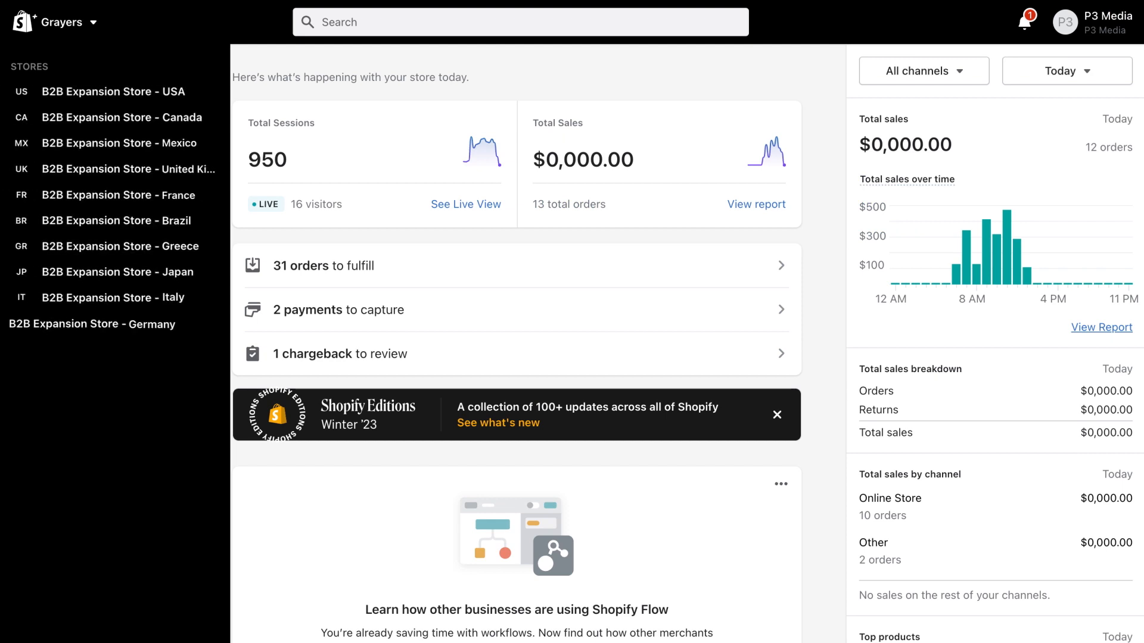
- Return from checkout to the admin and reach the product Catalogs section
{"action": "left_click", "coordinate": [498, 423]}
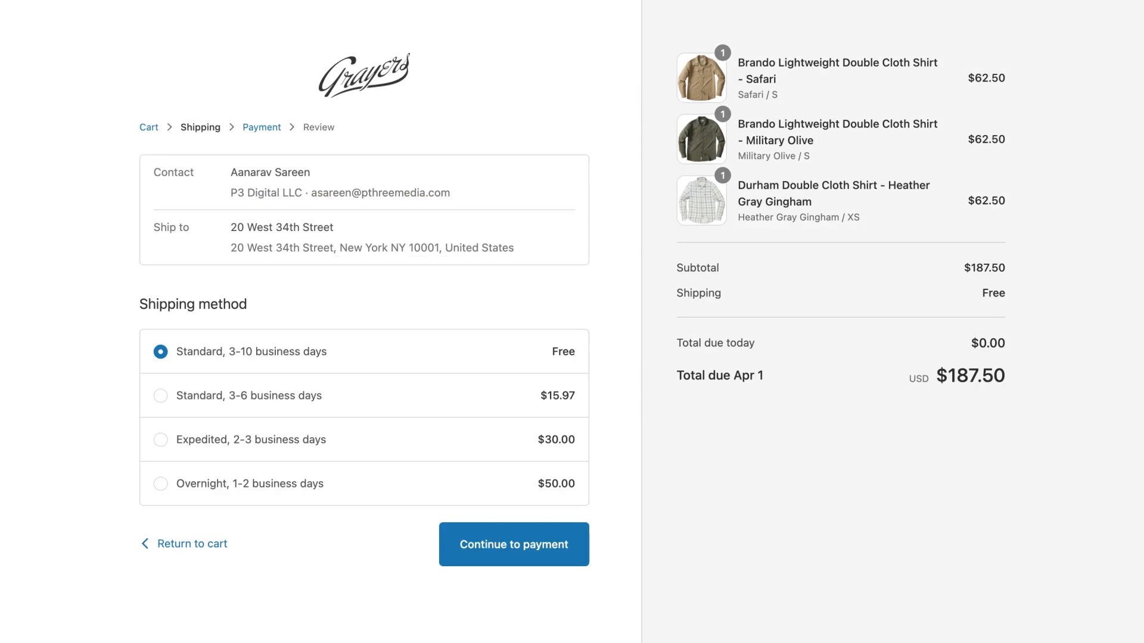
{"action": "left_click", "coordinate": [512, 544]}
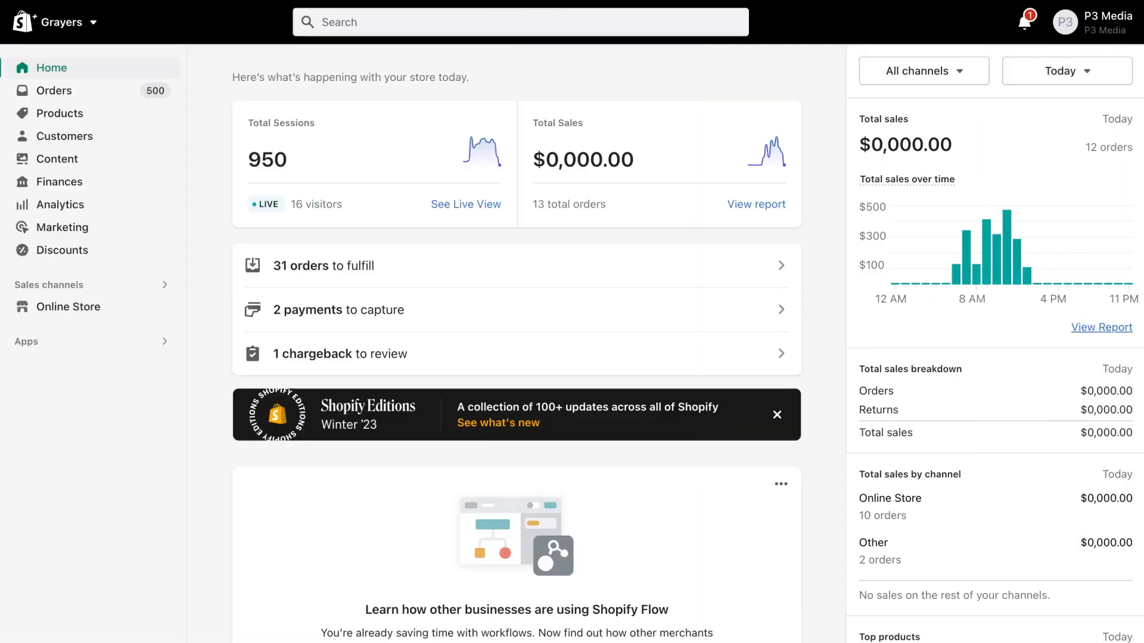
{"action": "left_click", "coordinate": [60, 113]}
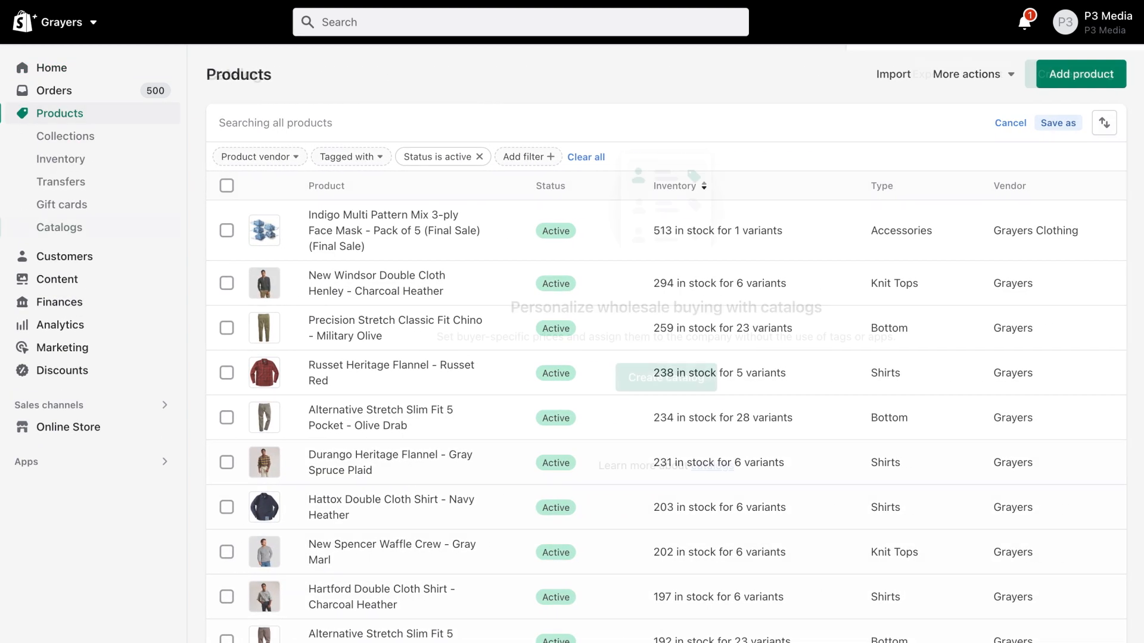
{"action": "left_click", "coordinate": [60, 226]}
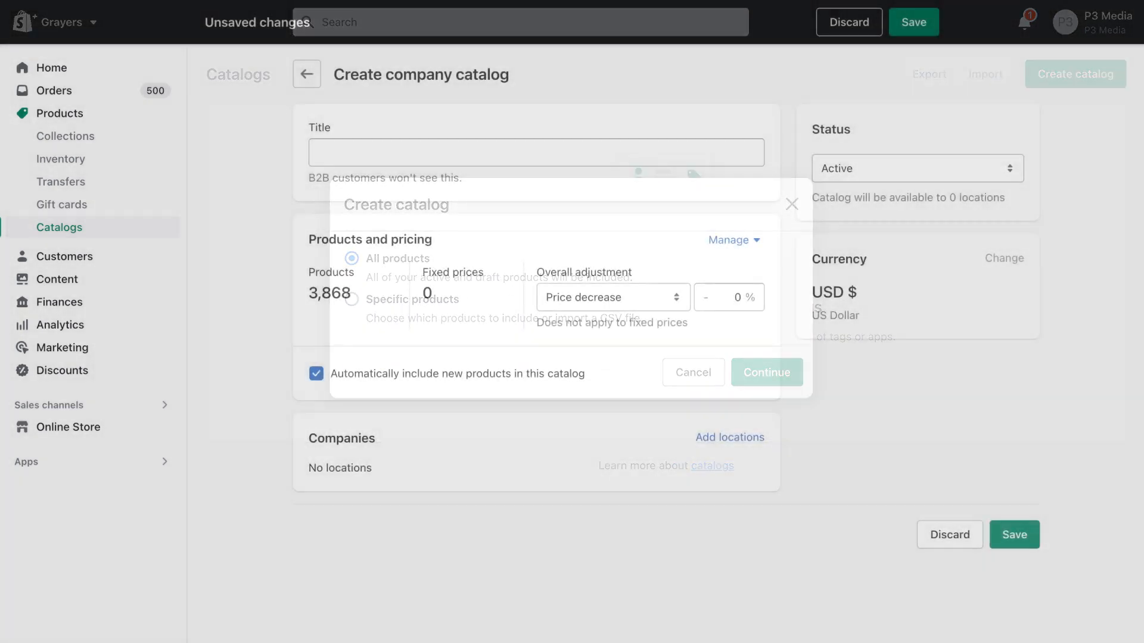
- Make the catalog a 50% price decrease on all products and return to admin home
{"action": "left_click", "coordinate": [611, 296]}
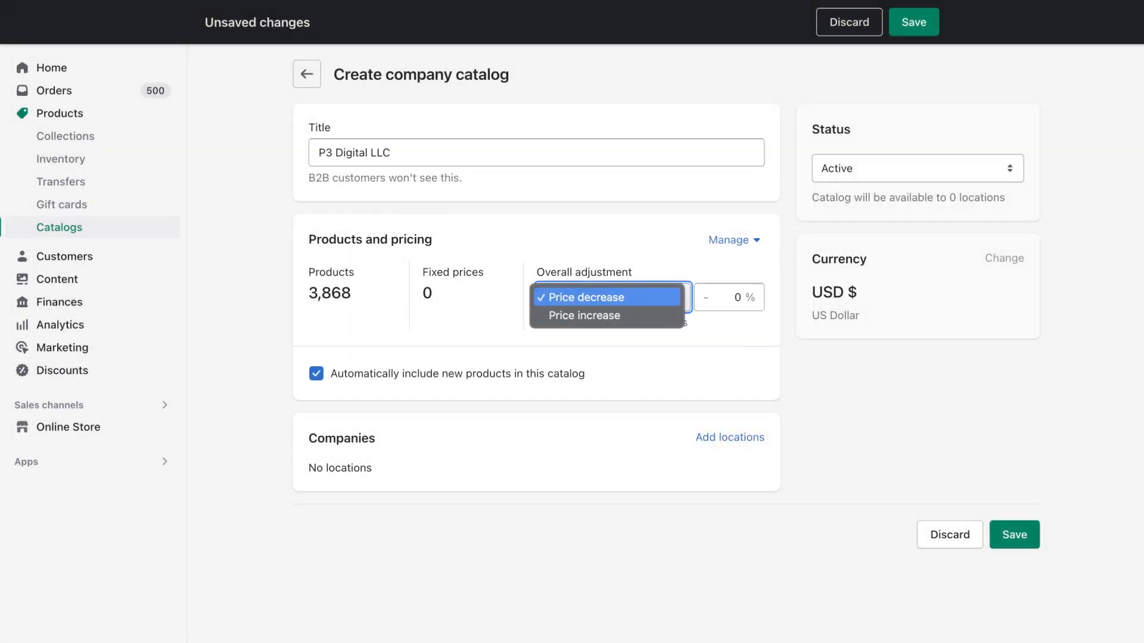
{"action": "left_click", "coordinate": [584, 297]}
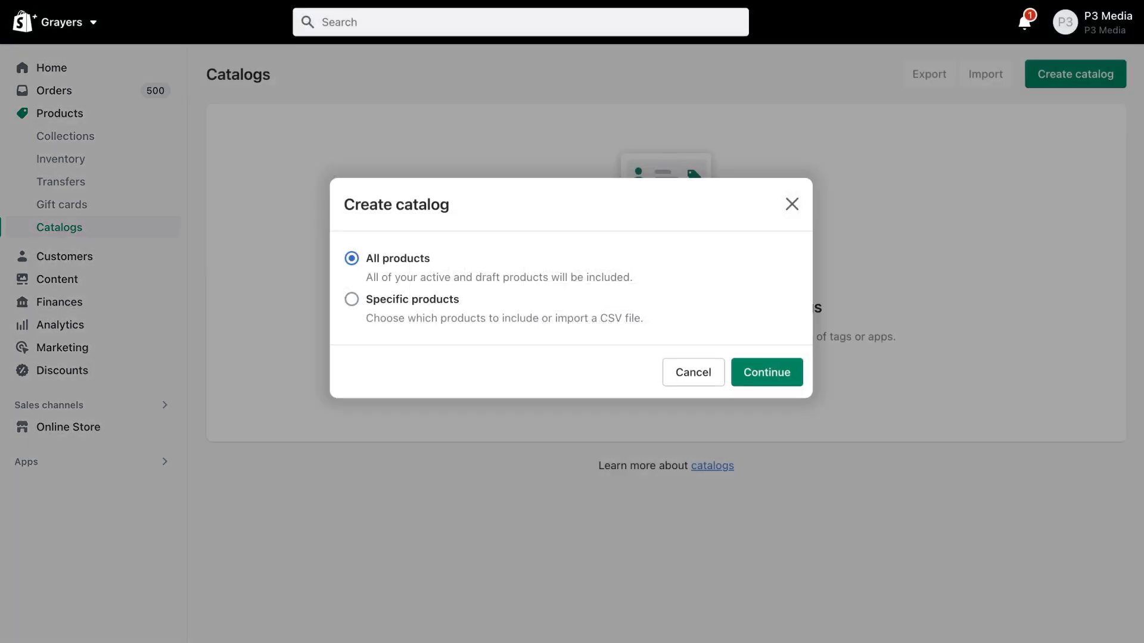
{"action": "left_click", "coordinate": [765, 372]}
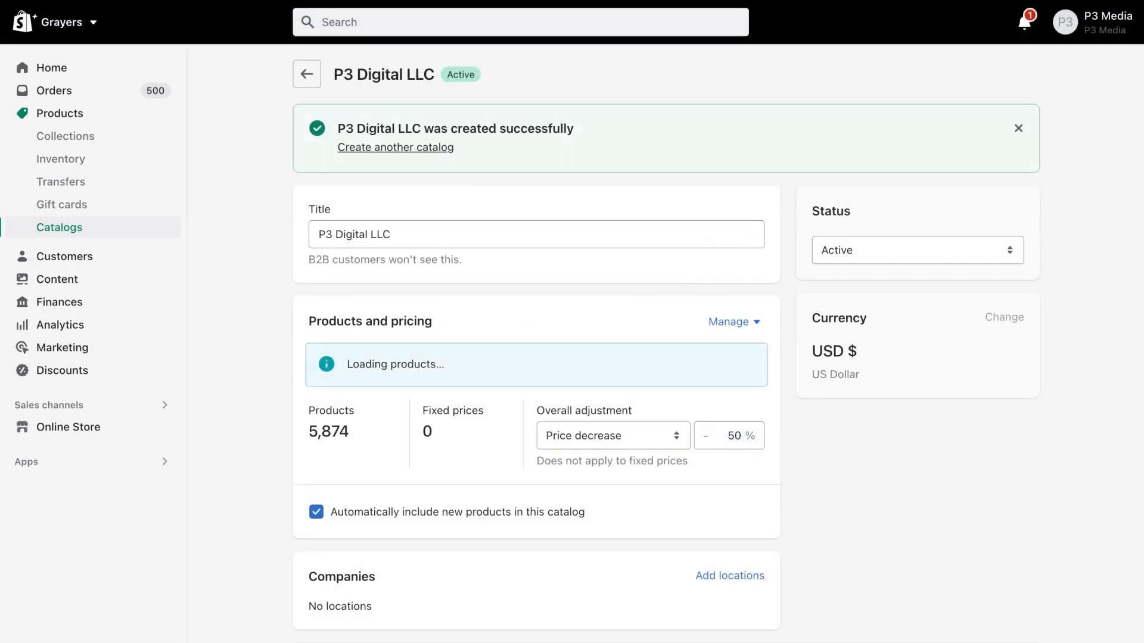
{"action": "left_click", "coordinate": [50, 67]}
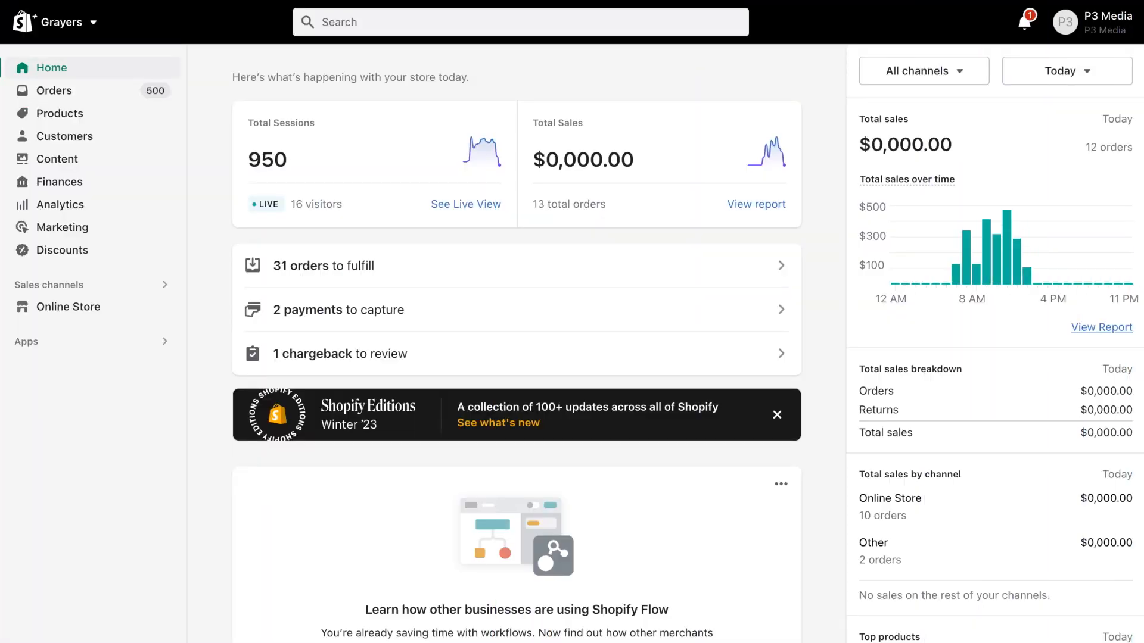
- Add P3 Digital LLC under Customers > Companies with contact and NY_NYC location, and save
{"action": "left_click", "coordinate": [65, 136]}
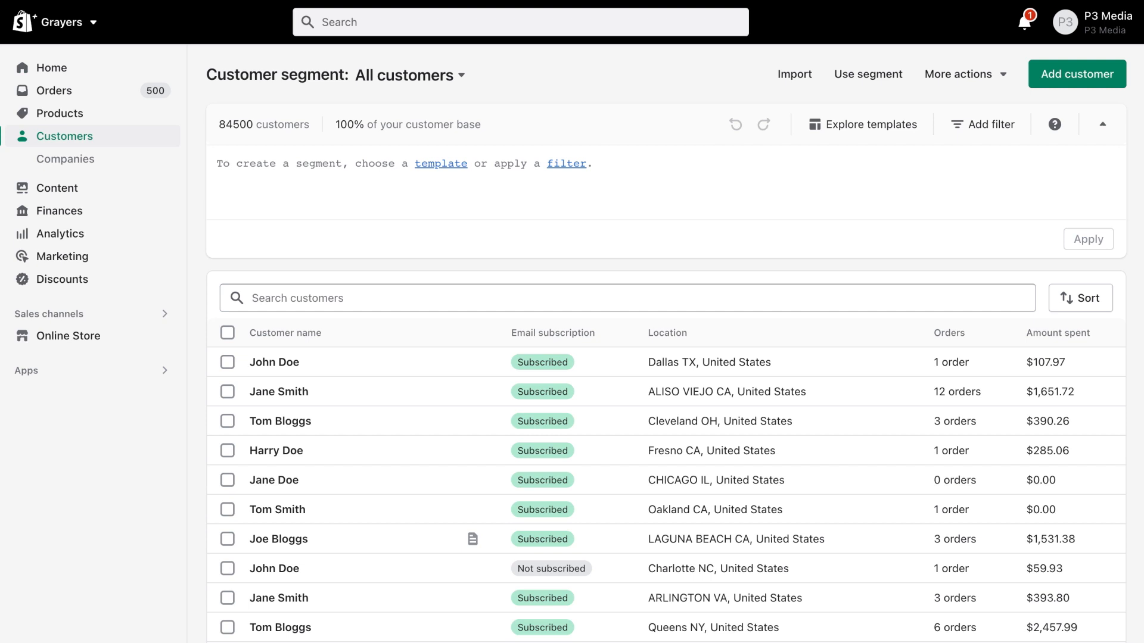
{"action": "left_click", "coordinate": [65, 158]}
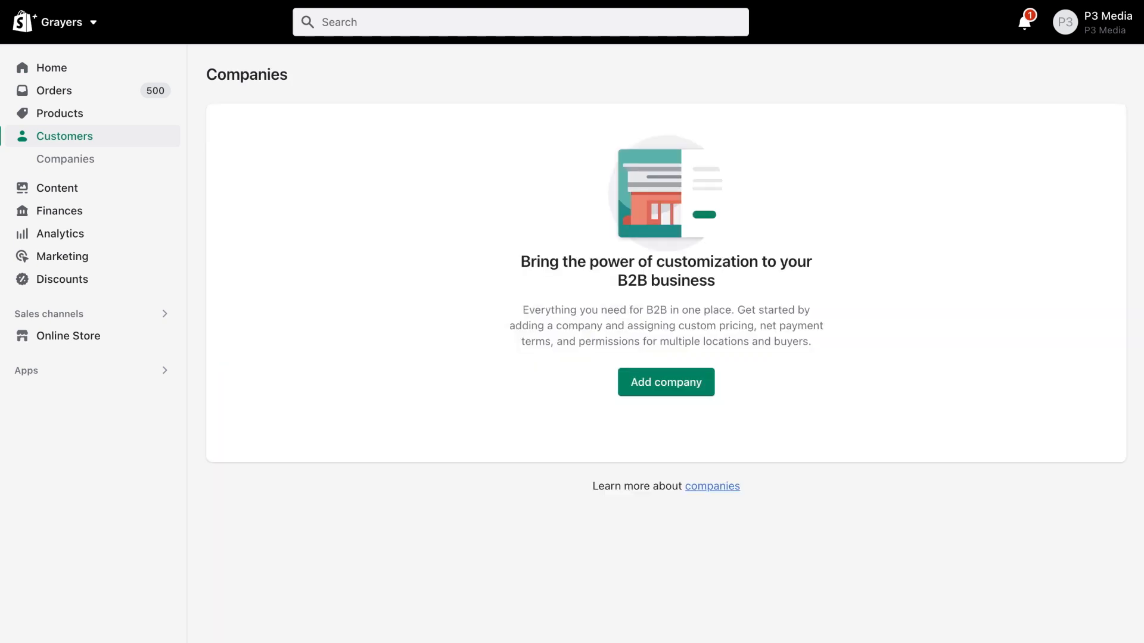
{"action": "left_click", "coordinate": [665, 381]}
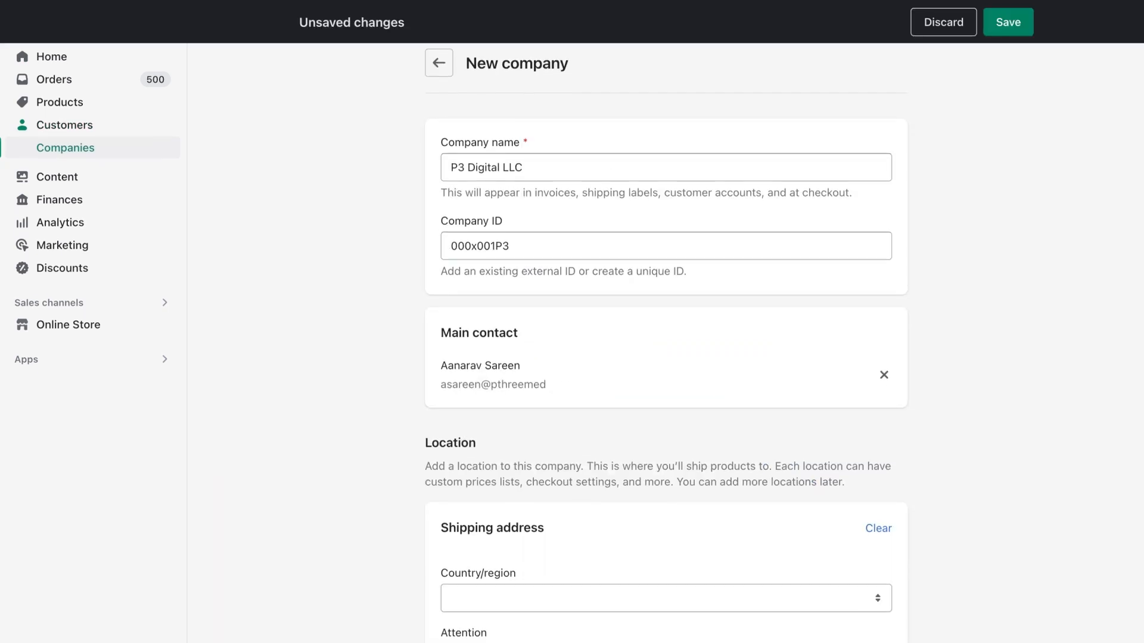
{"action": "scroll", "scroll_direction": "down", "scroll_amount": 3}
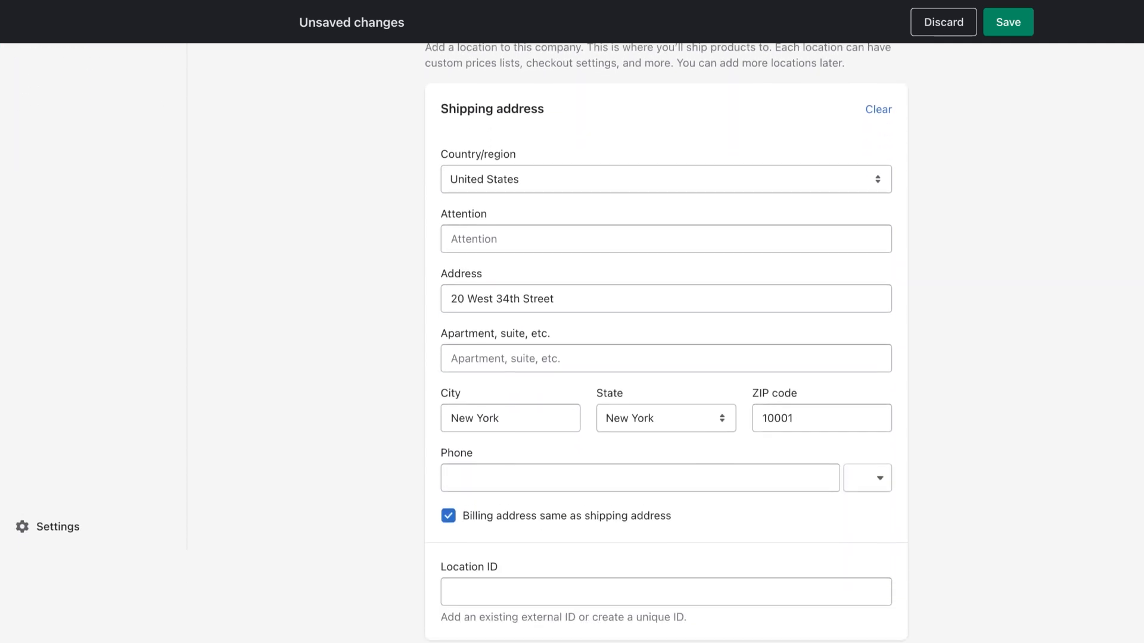
{"action": "scroll", "scroll_direction": "down", "scroll_amount": 3}
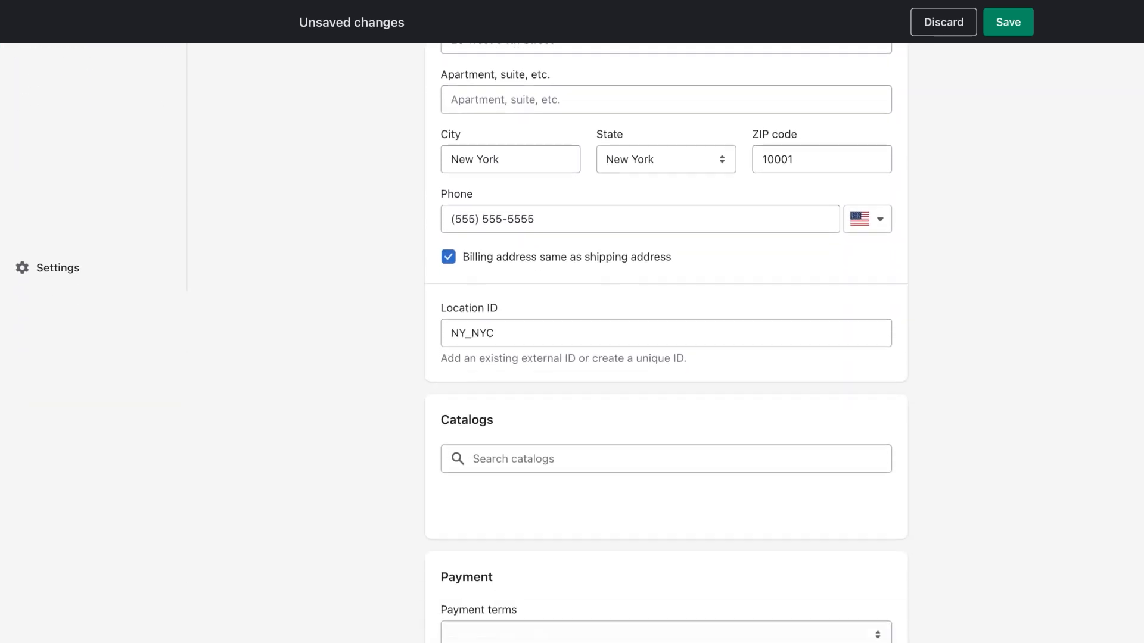
{"action": "left_click", "coordinate": [664, 631]}
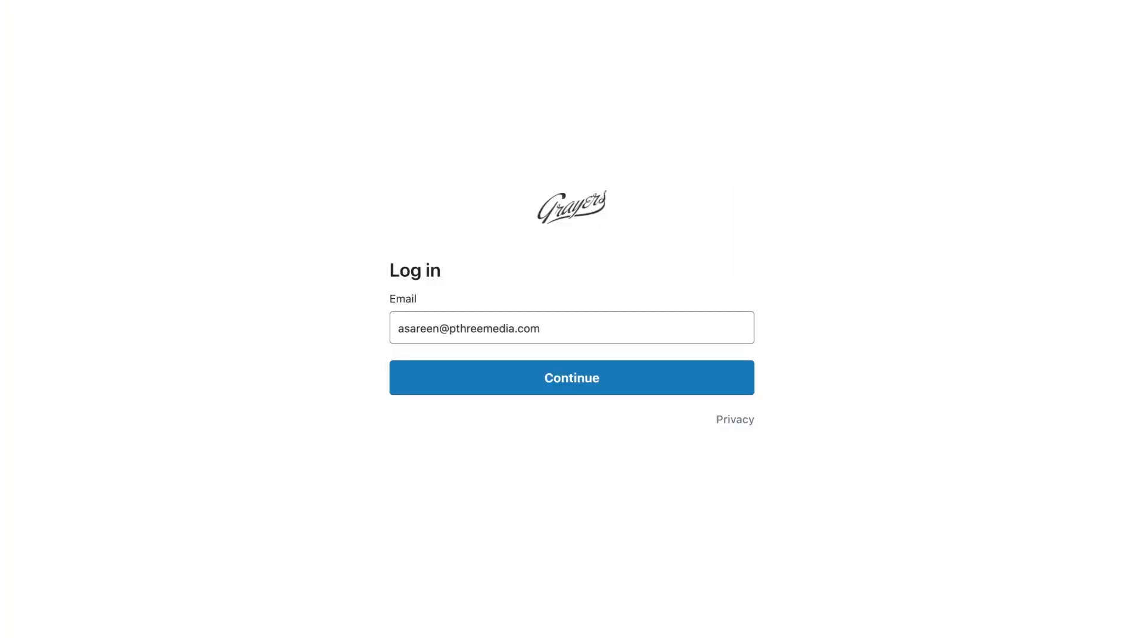
- Sign in with the buyer email, review the company account details, then browse Brand settings
{"action": "left_click", "coordinate": [571, 377]}
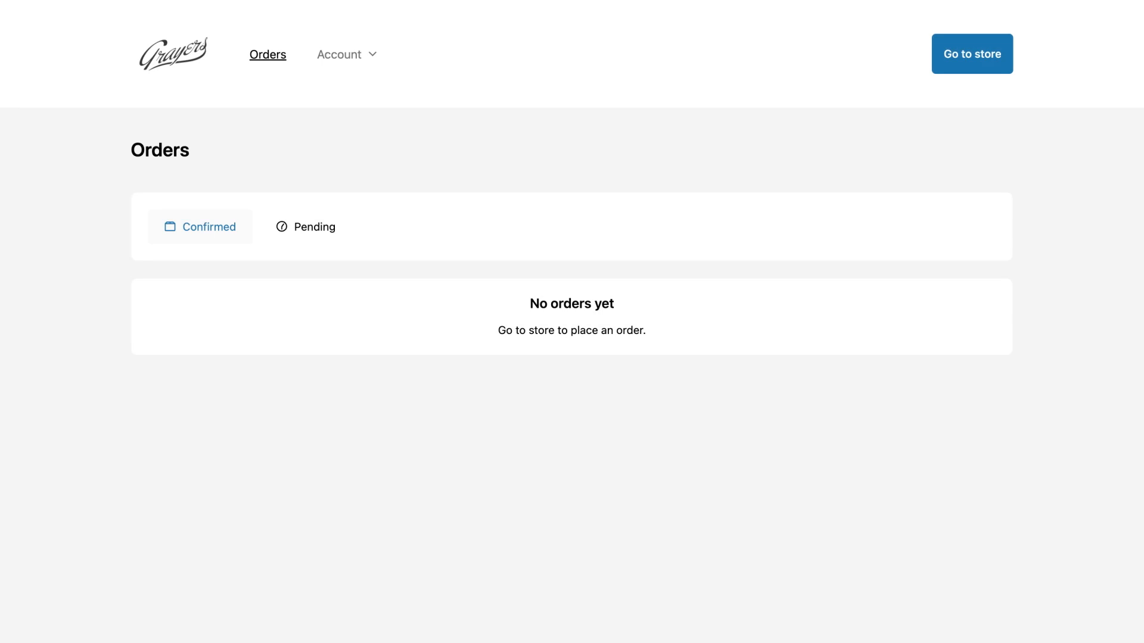
{"action": "left_click", "coordinate": [338, 54]}
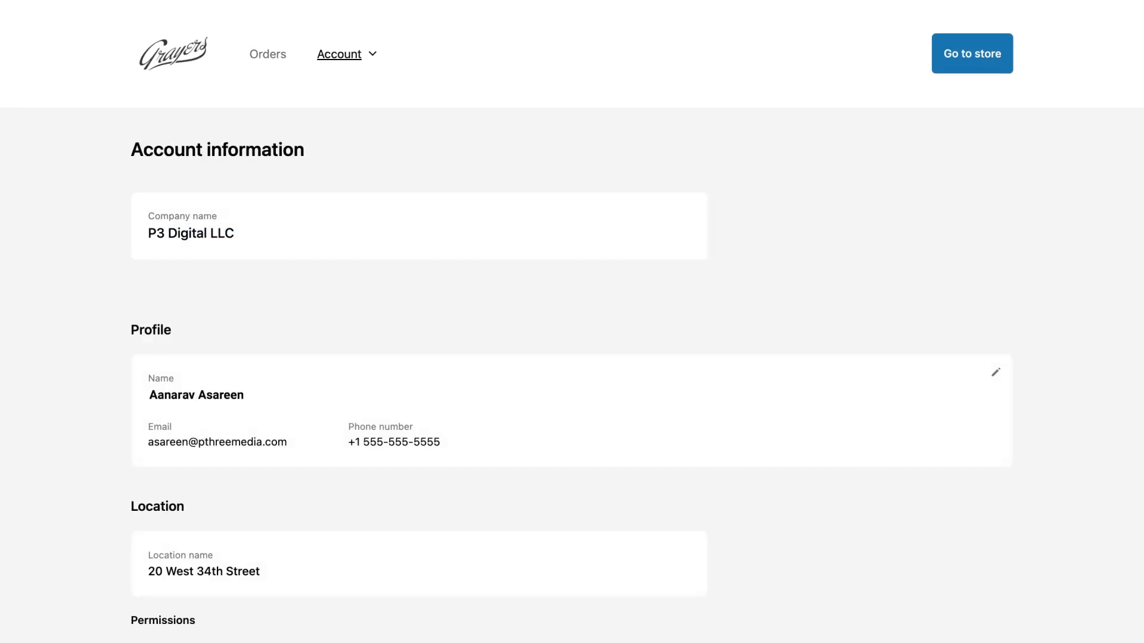
{"action": "scroll", "scroll_direction": "down", "scroll_amount": 3}
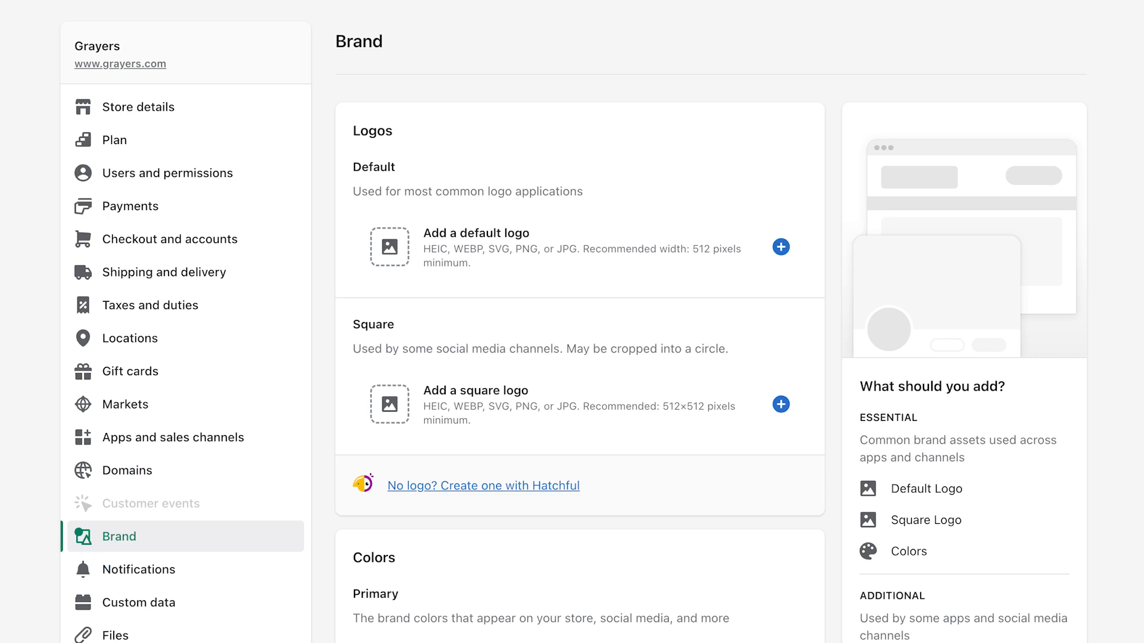
{"action": "scroll", "scroll_direction": "down", "scroll_amount": 3}
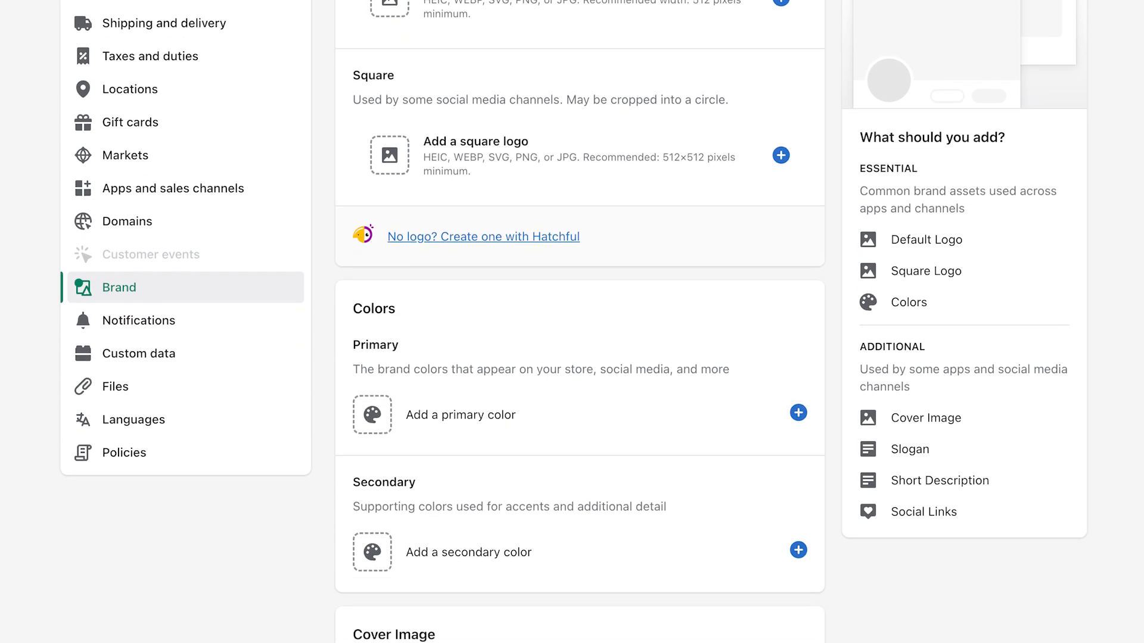
{"action": "scroll", "scroll_direction": "down", "scroll_amount": 3}
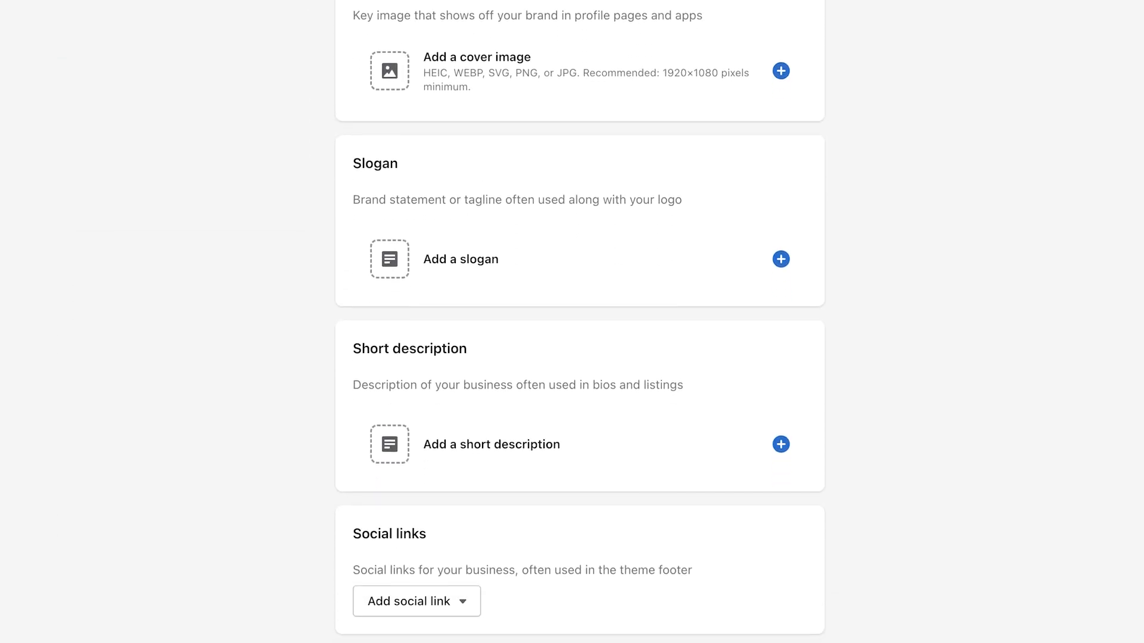